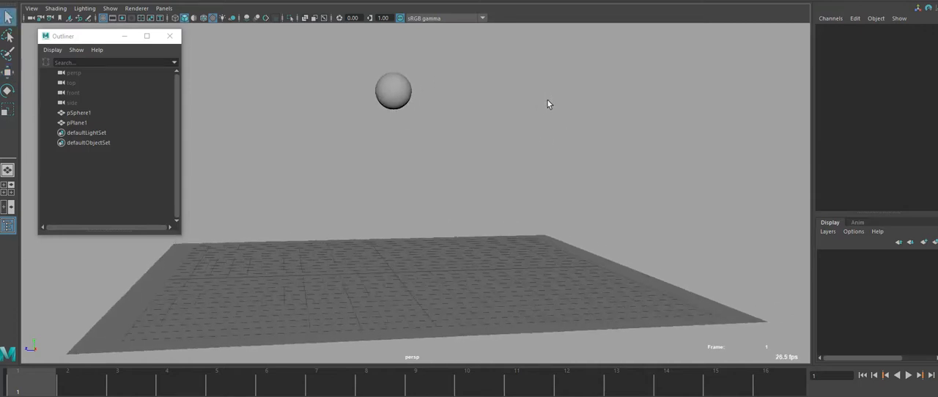
mouse_move(496, 108)
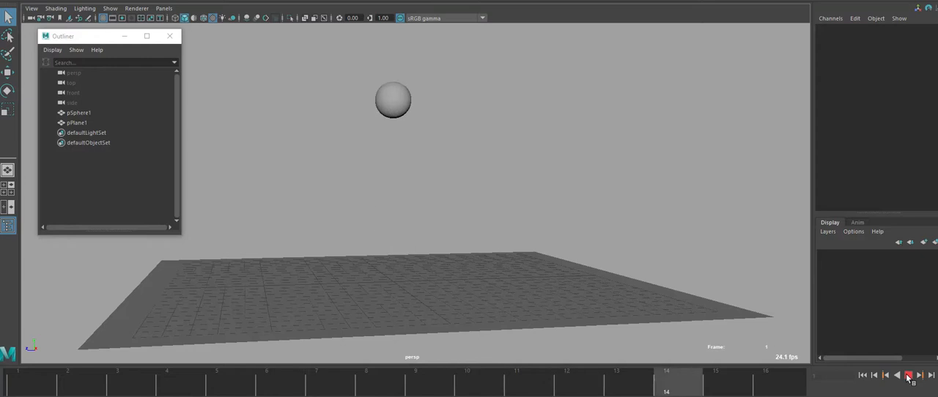
Step: Jump back toward the start and move the new test sphere away from the ball
click(906, 375)
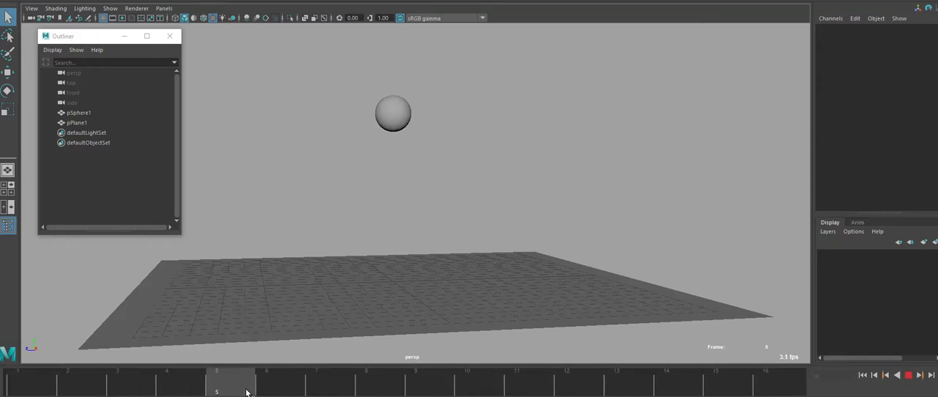
click(366, 388)
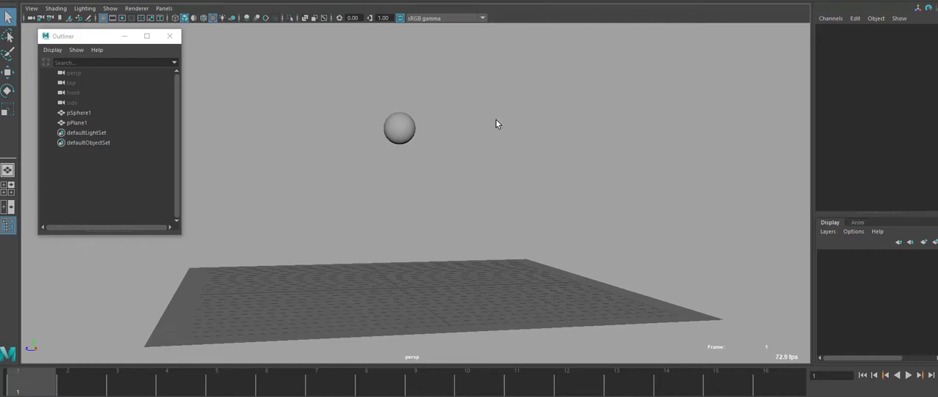
mouse_move(611, 170)
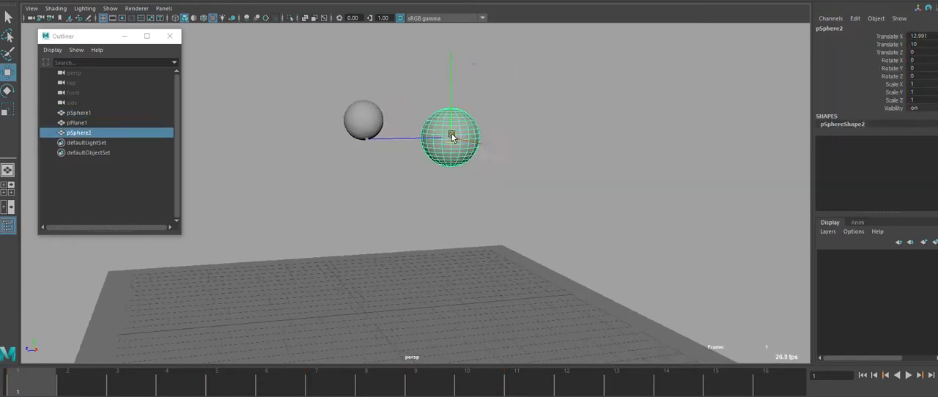
drag(451, 135, 524, 183)
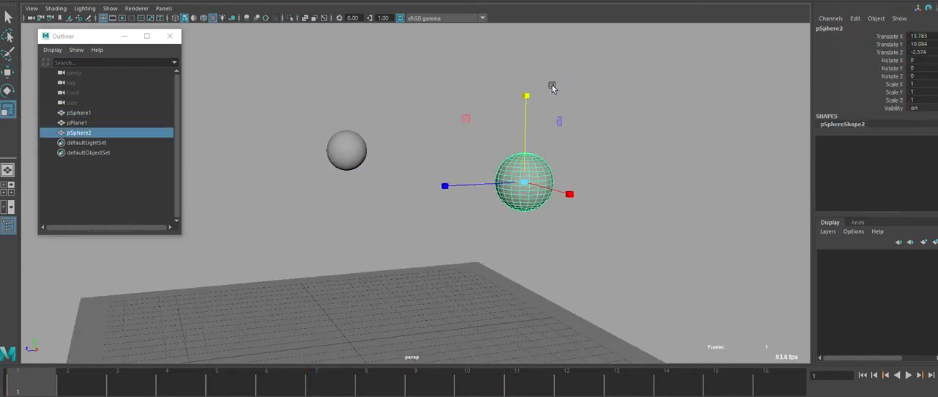
drag(526, 96, 504, 70)
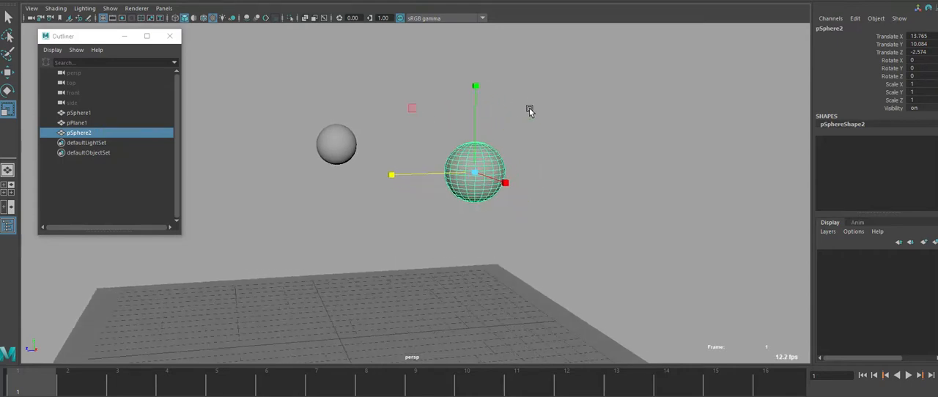
Step: Stretch the test sphere tall, widen it slightly, then squash it flat and wide
drag(474, 87, 478, 79)
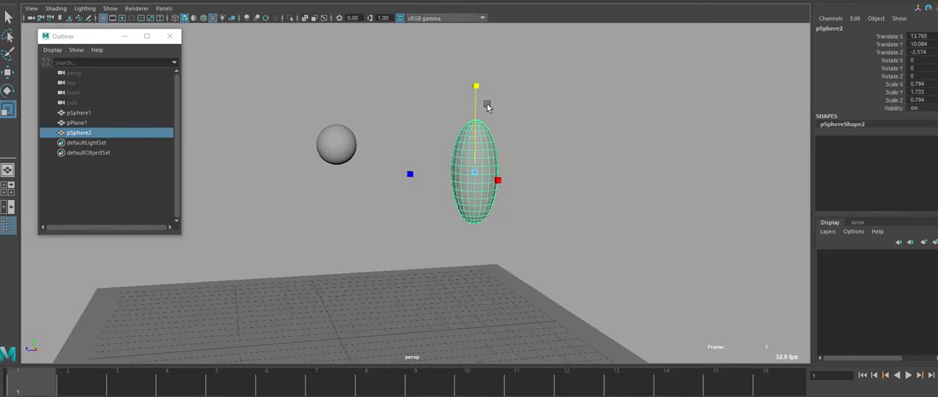
drag(487, 106, 490, 91)
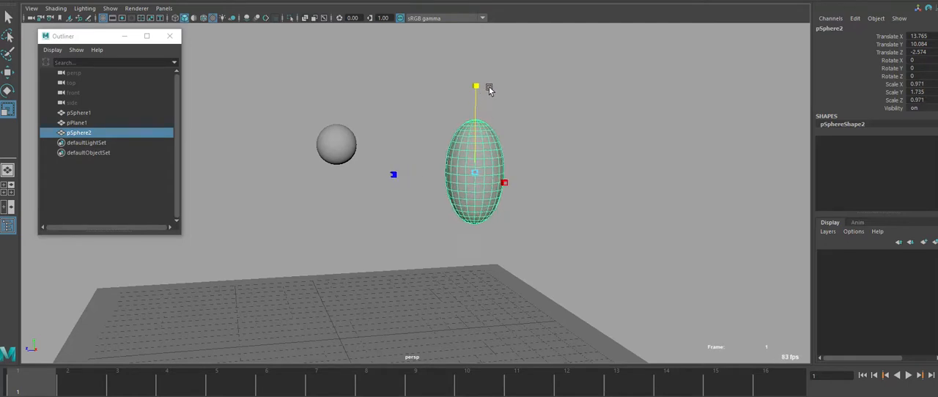
drag(504, 182, 495, 178)
text(1)
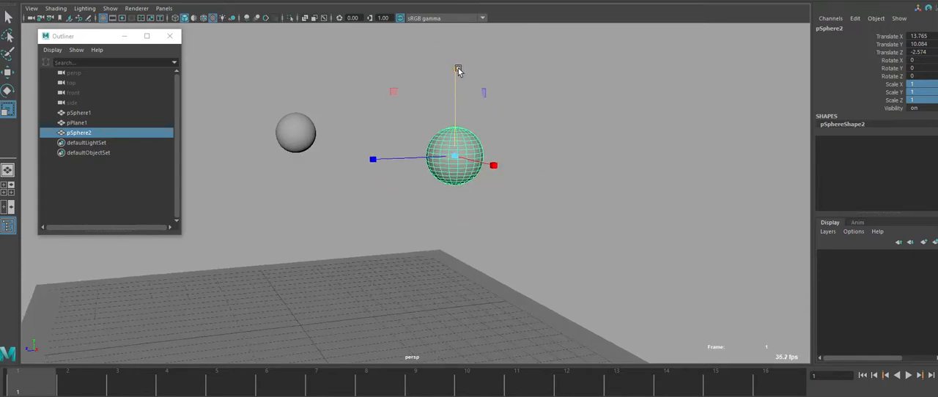
drag(457, 70, 466, 109)
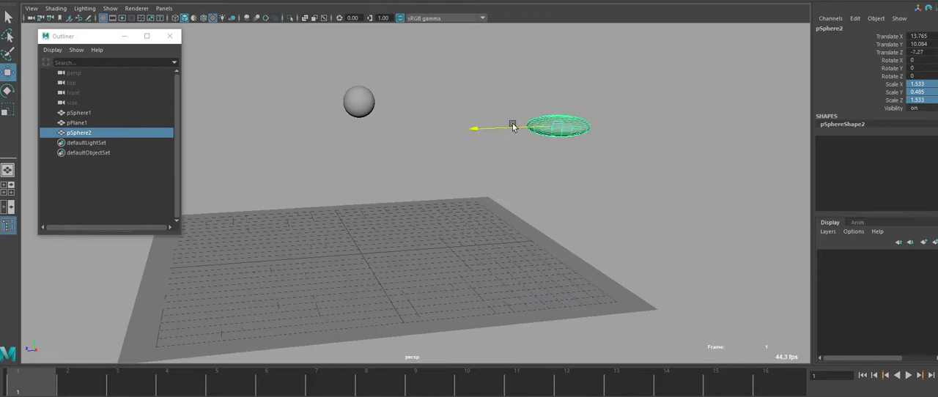
Step: Select pSphere1 and move to the frame just before ground contact
click(77, 111)
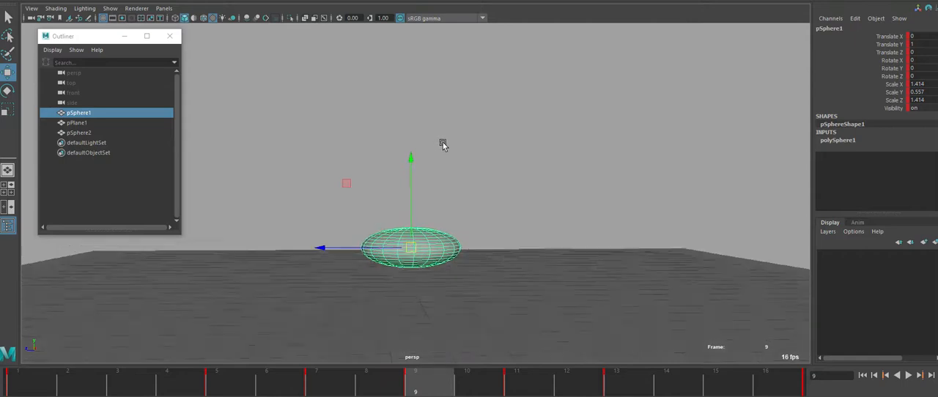
drag(442, 144, 504, 190)
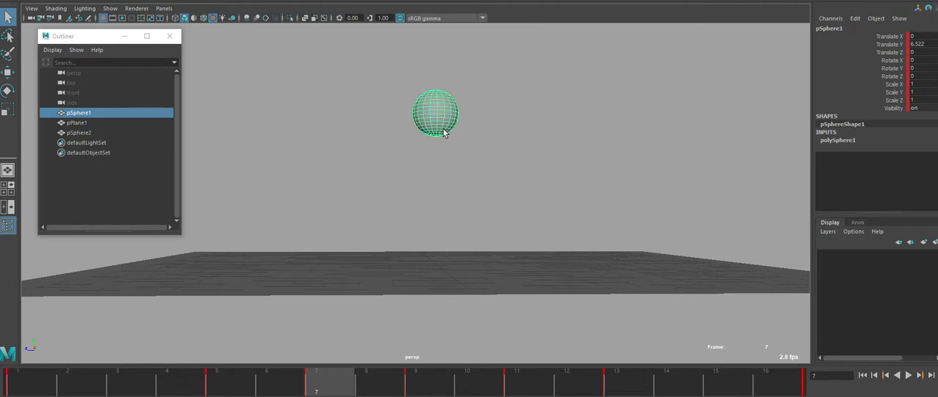
Step: Step to the frame before contact and key the ball's scale round at 1, 1, 1
click(464, 390)
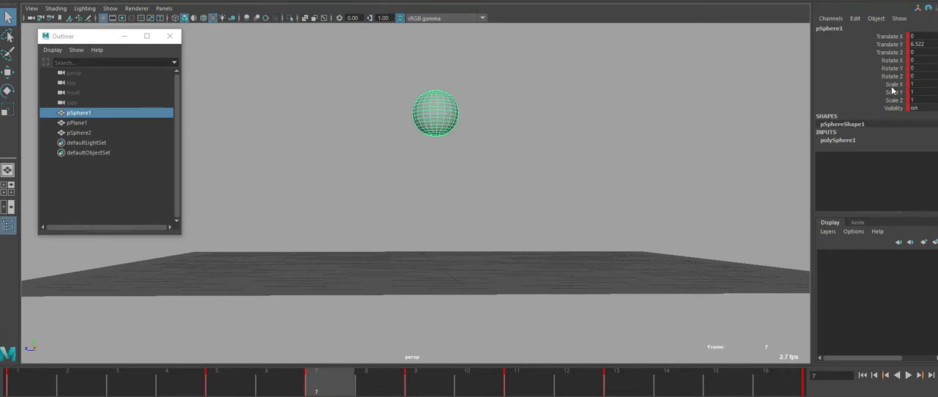
mouse_move(430, 386)
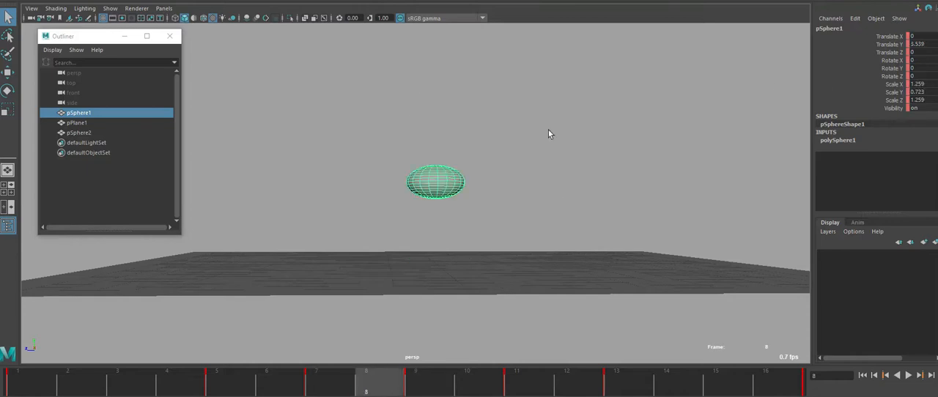
mouse_move(900, 85)
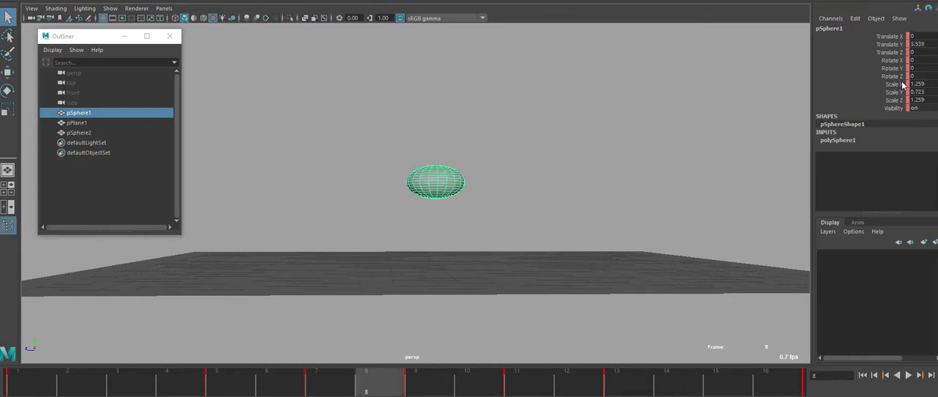
mouse_move(606, 60)
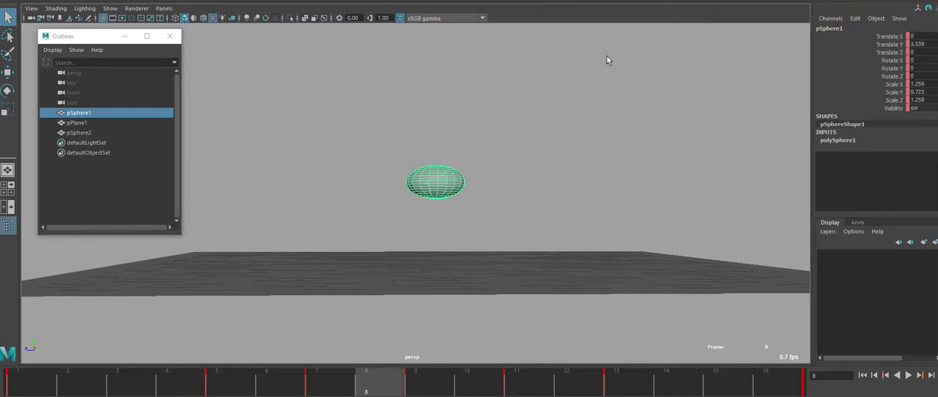
mouse_move(334, 383)
text(1)
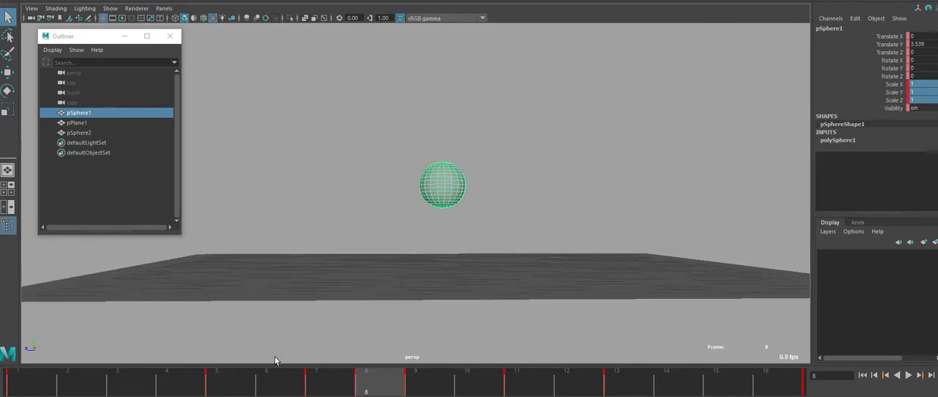
click(905, 377)
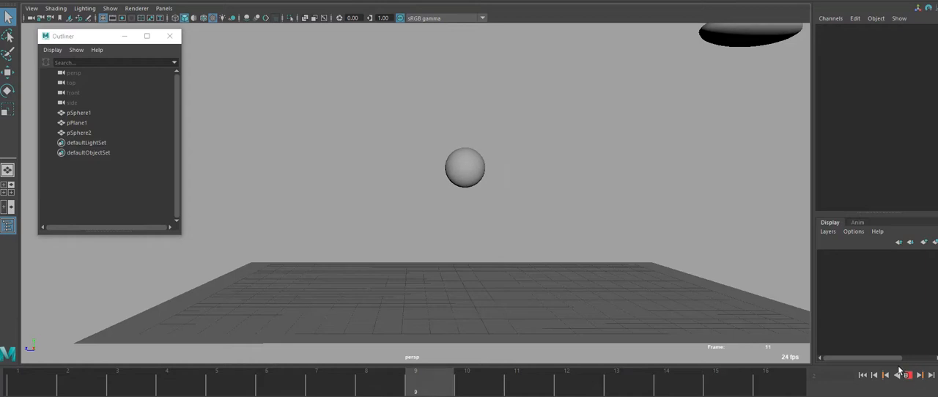
click(79, 111)
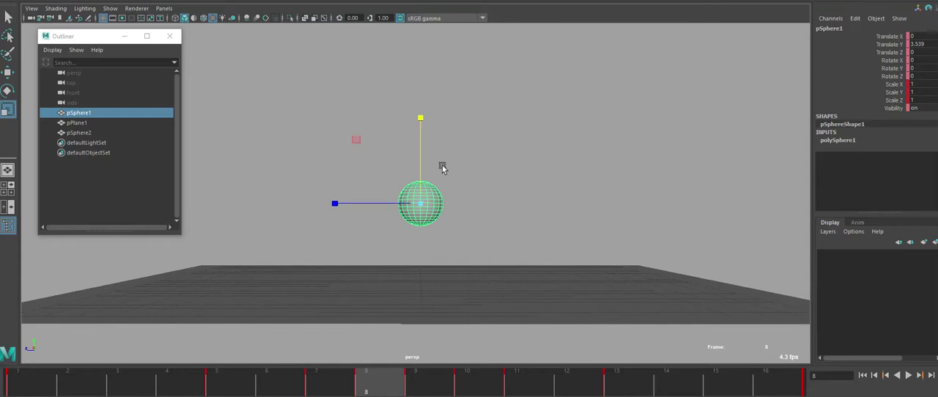
click(408, 386)
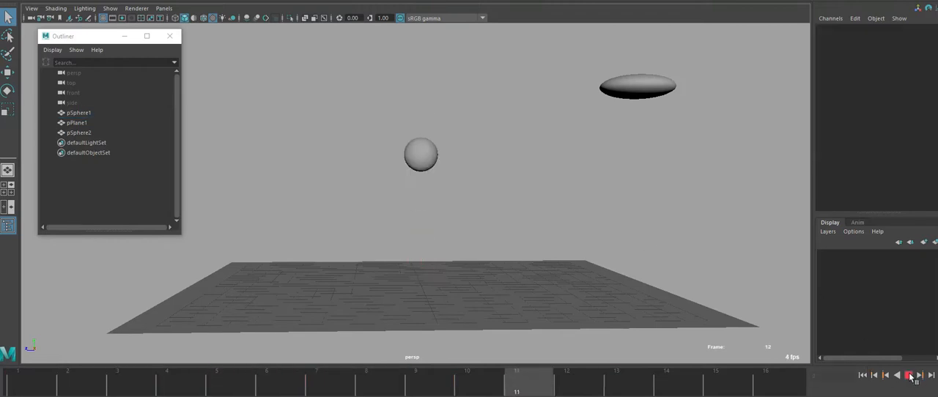
click(891, 375)
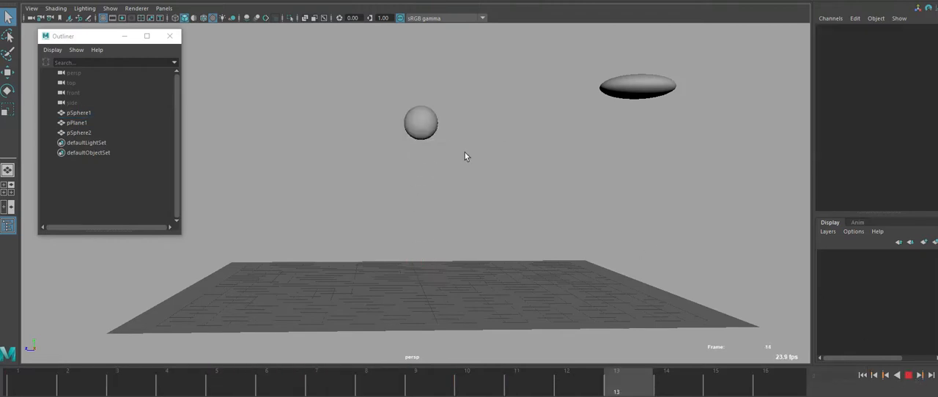
click(76, 111)
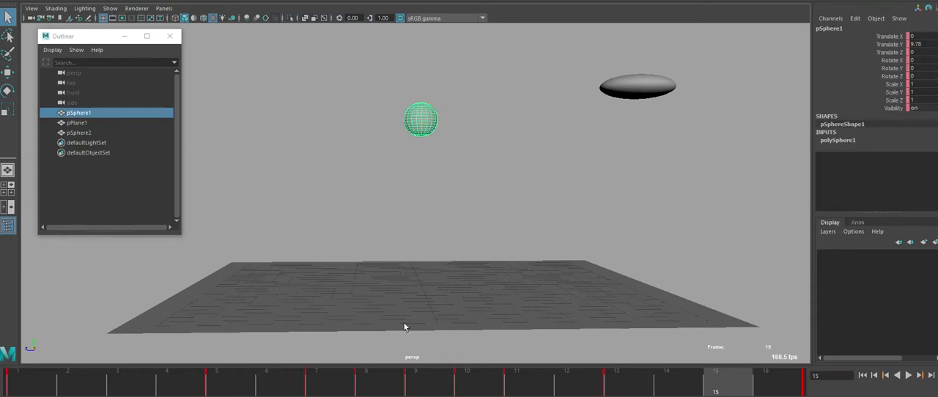